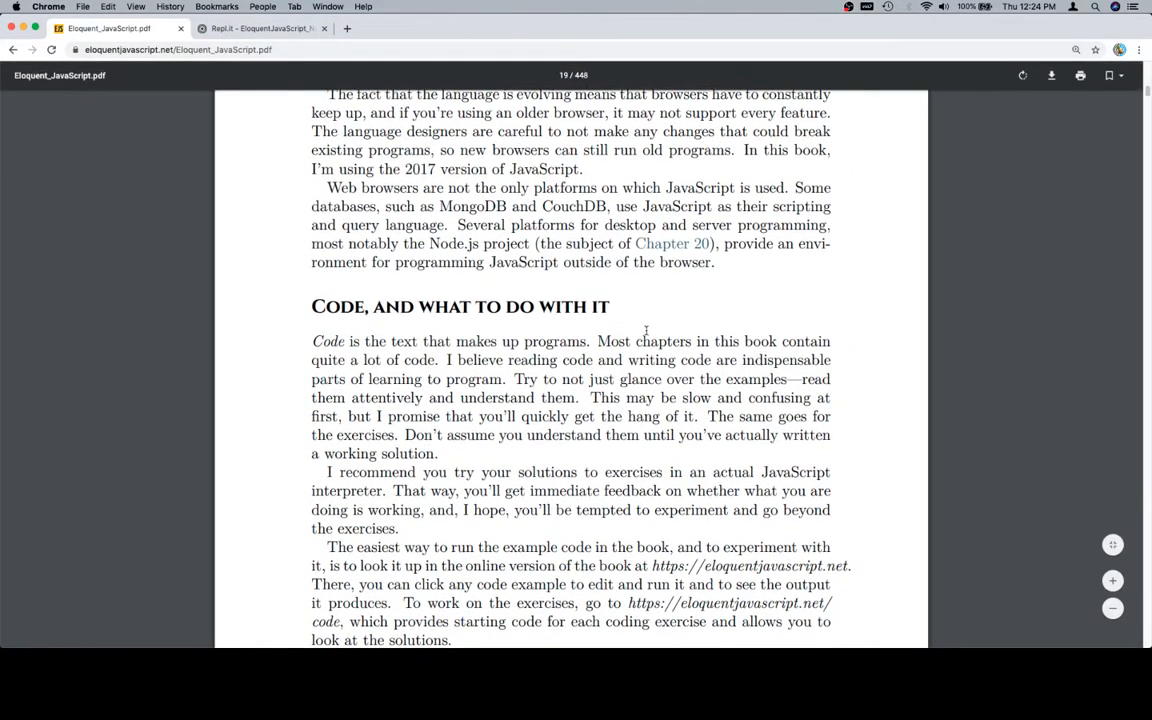
Switch from the Eloquent JavaScript PDF to the Repl.it notes file listing JavaScript terms.
scroll(up, 3)
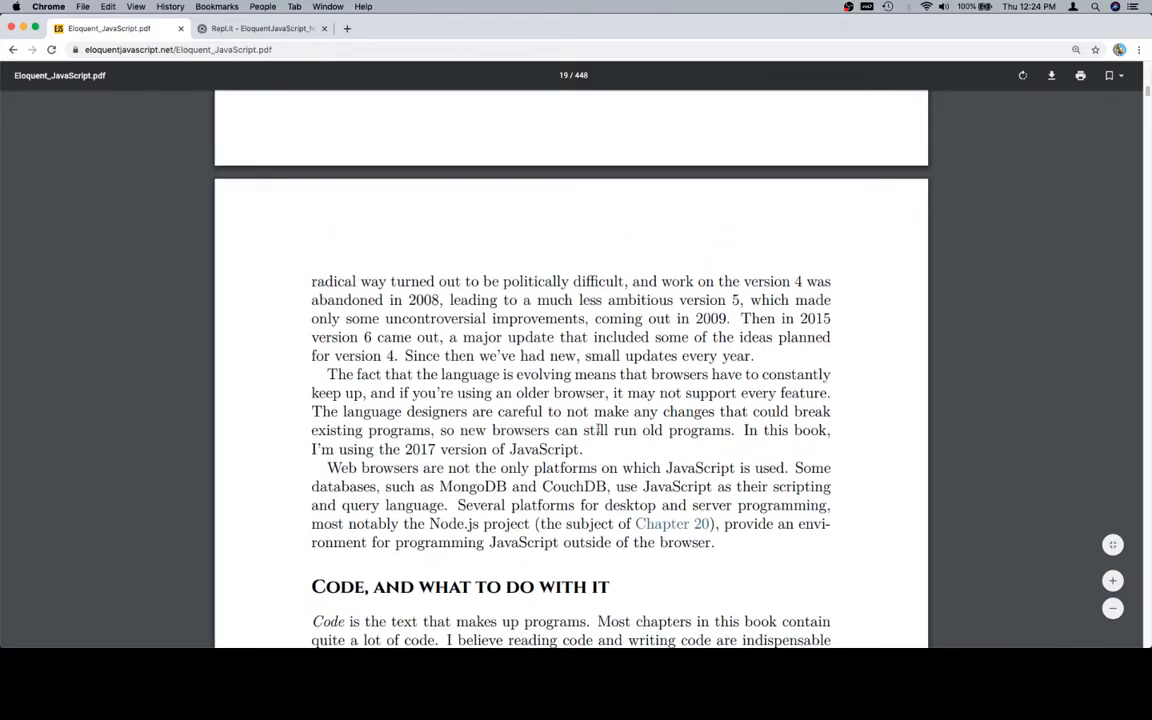
click(262, 28)
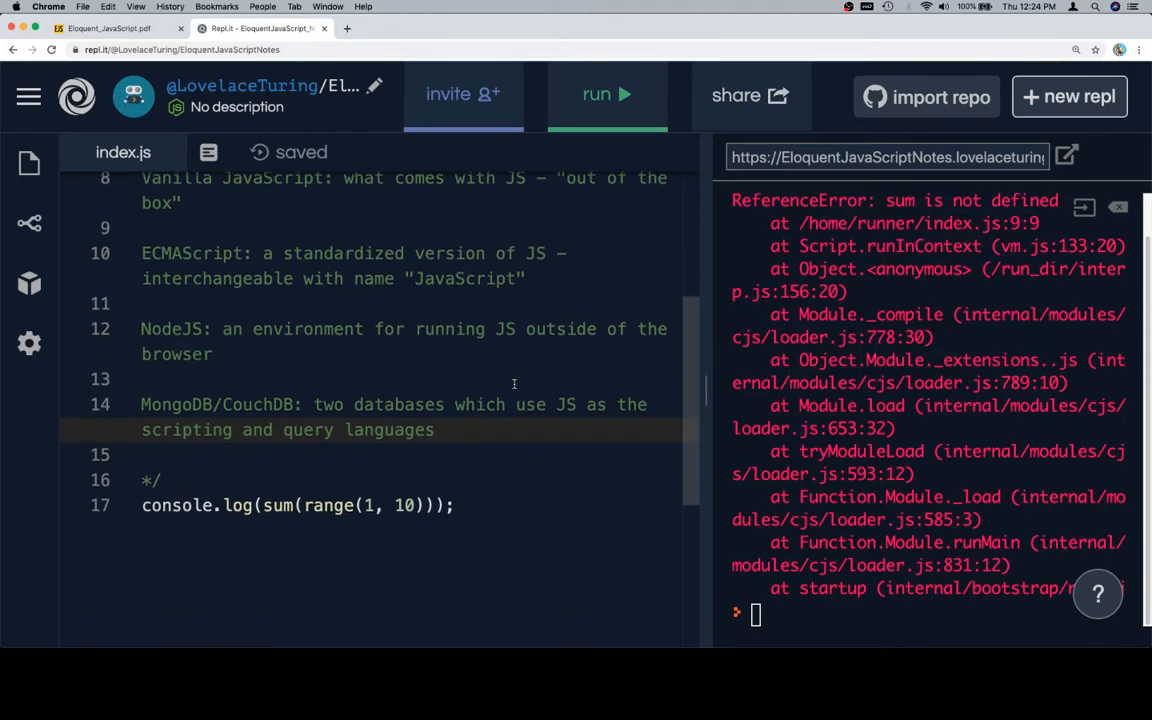
mouse_move(514, 486)
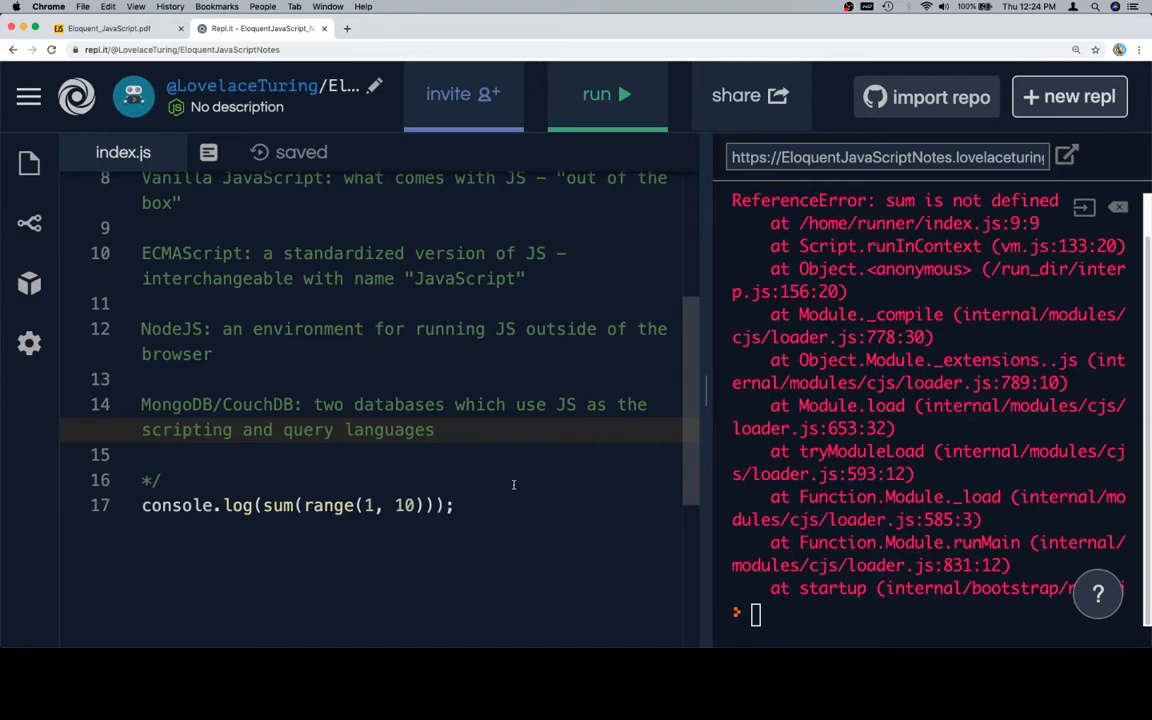
mouse_move(478, 512)
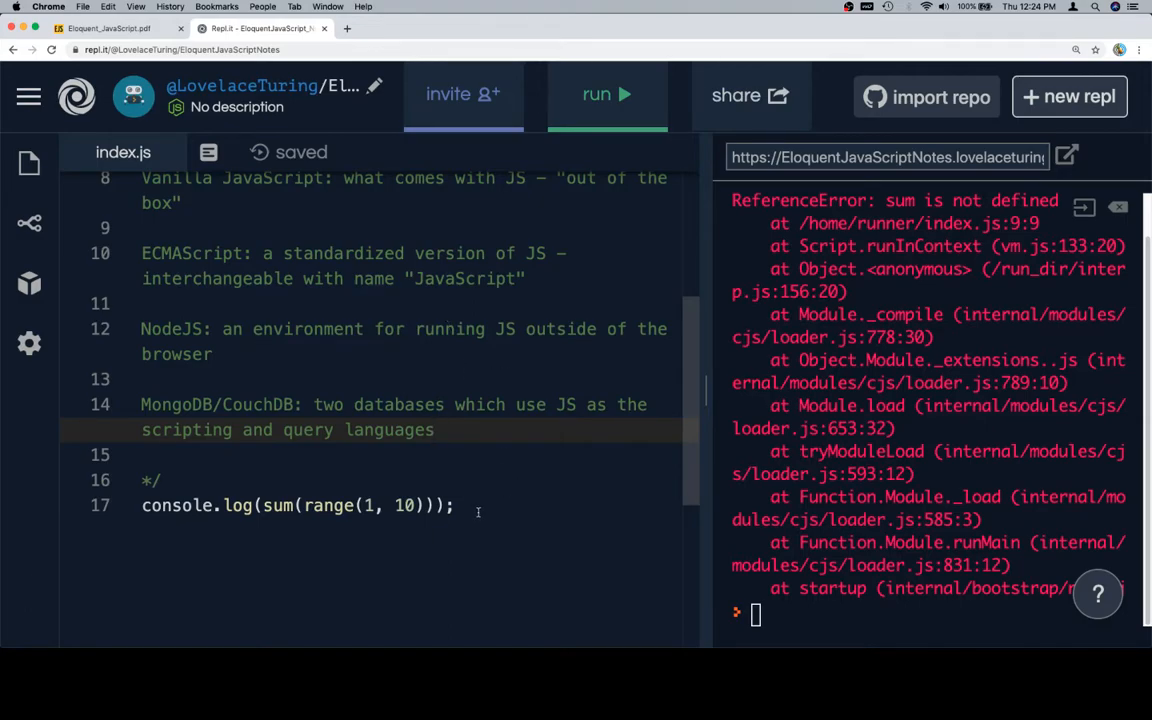
Select the opening sentence of 'Code, and what to do with it' on page 7 of the PDF.
click(108, 28)
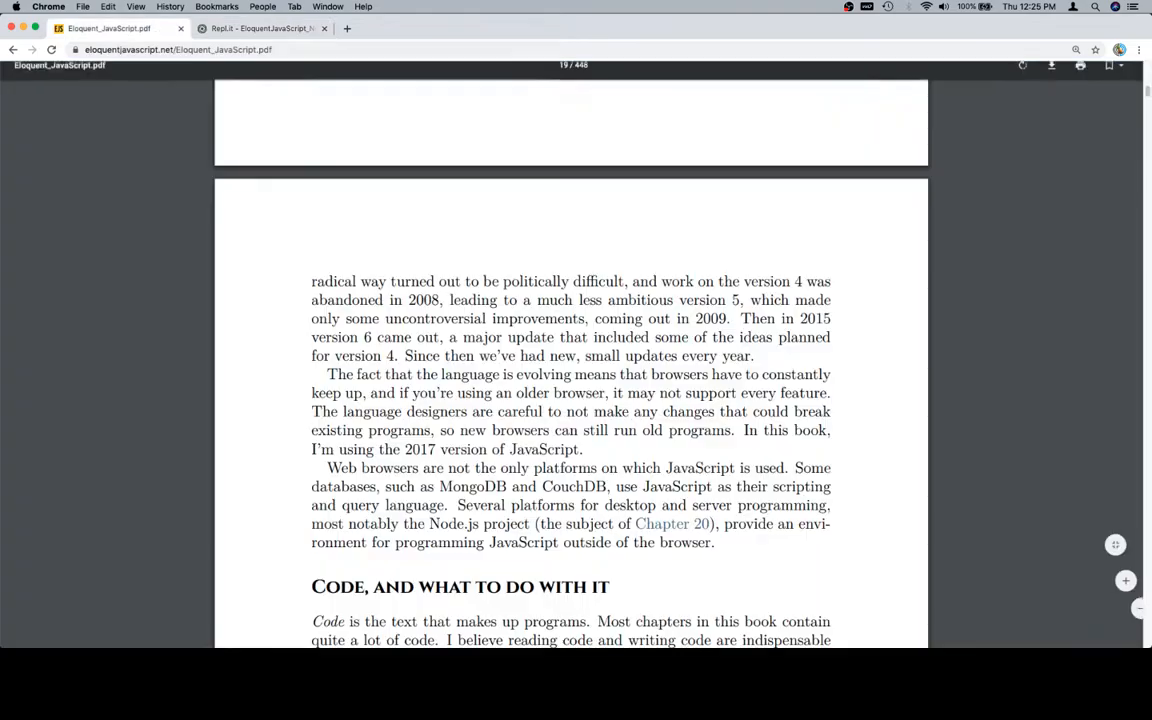
scroll(down, 3)
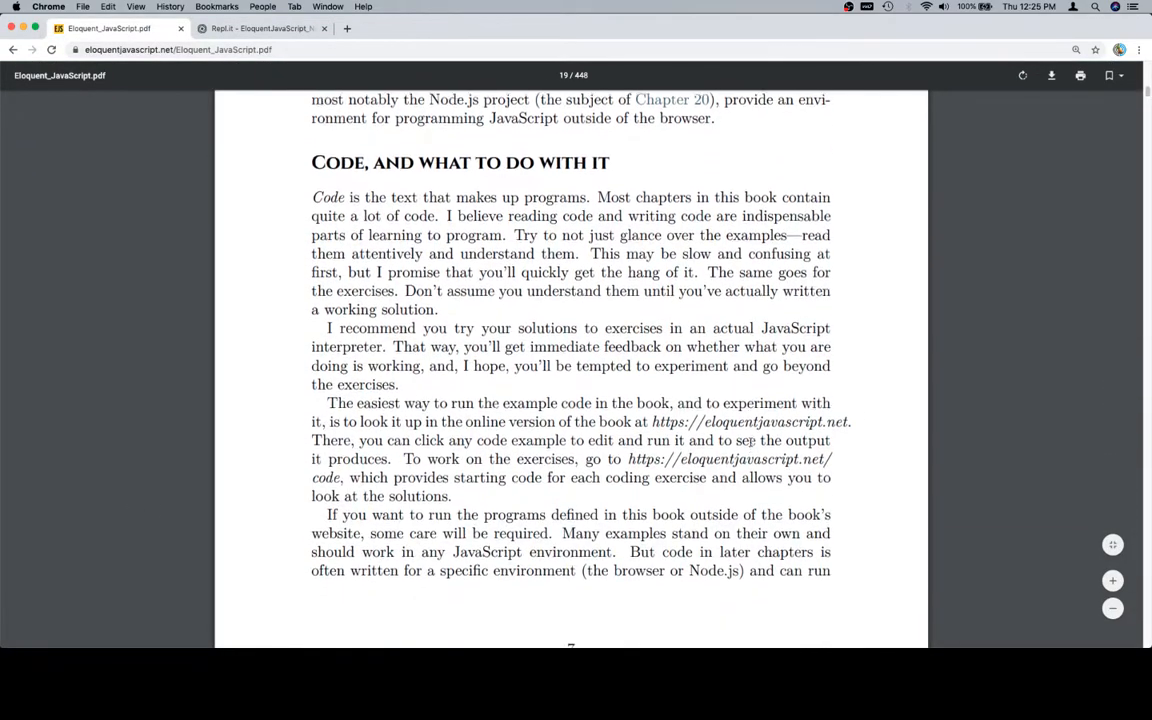
scroll(down, 3)
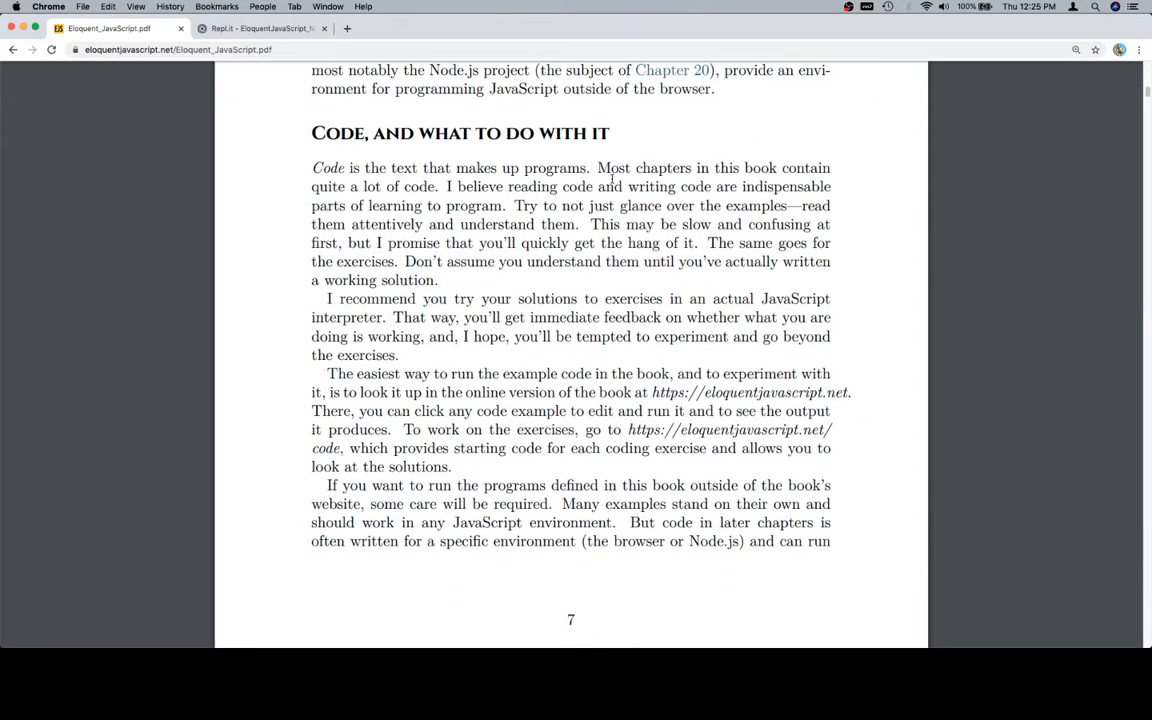
drag(312, 168, 588, 168)
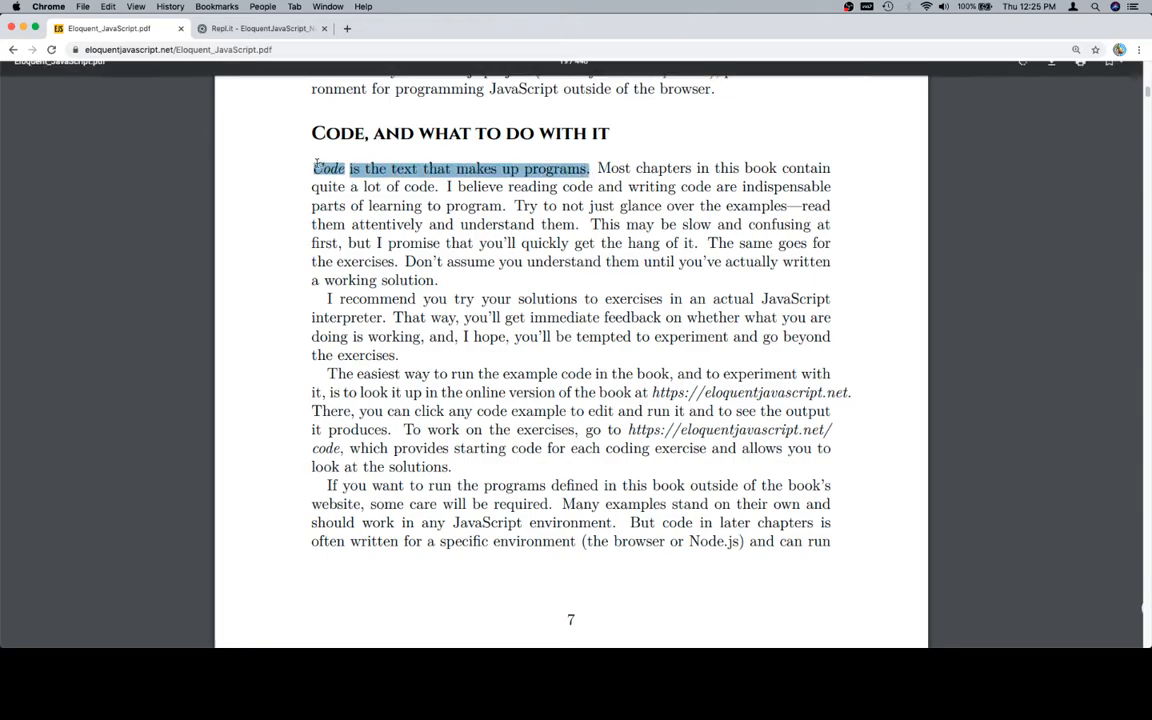
Add 'Code is the text that makes up programs.' to the Repl.it notes and return to the PDF.
click(262, 28)
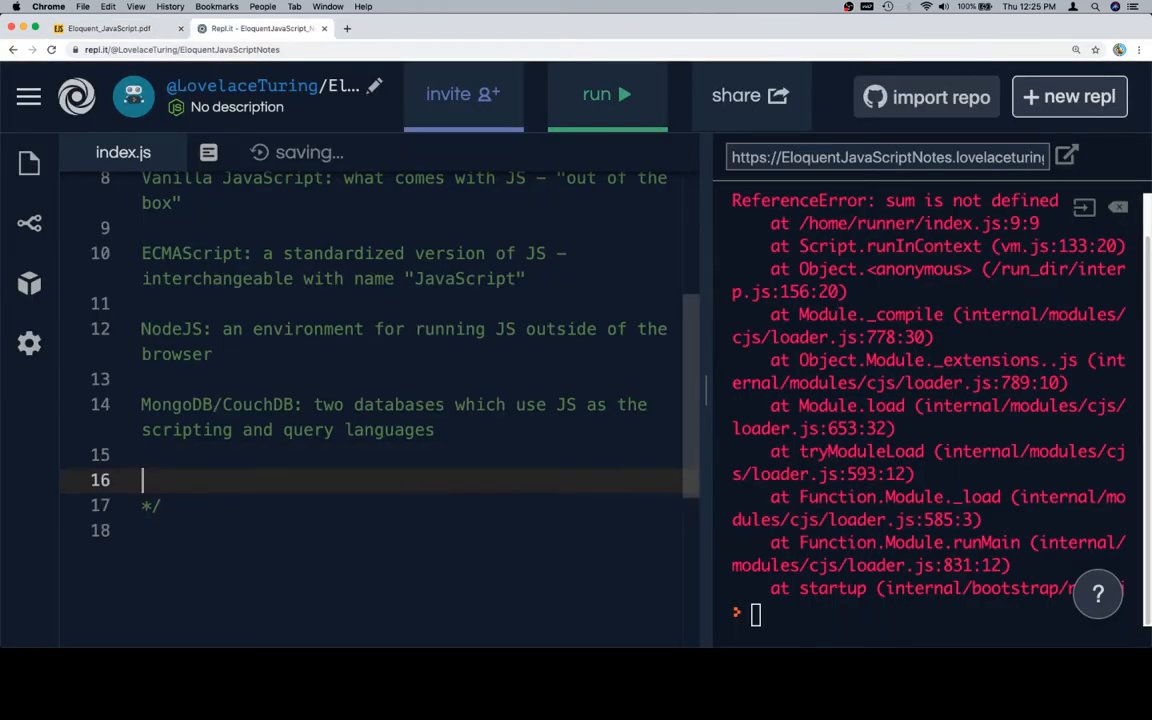
text(Code is the text that makes up programs.)
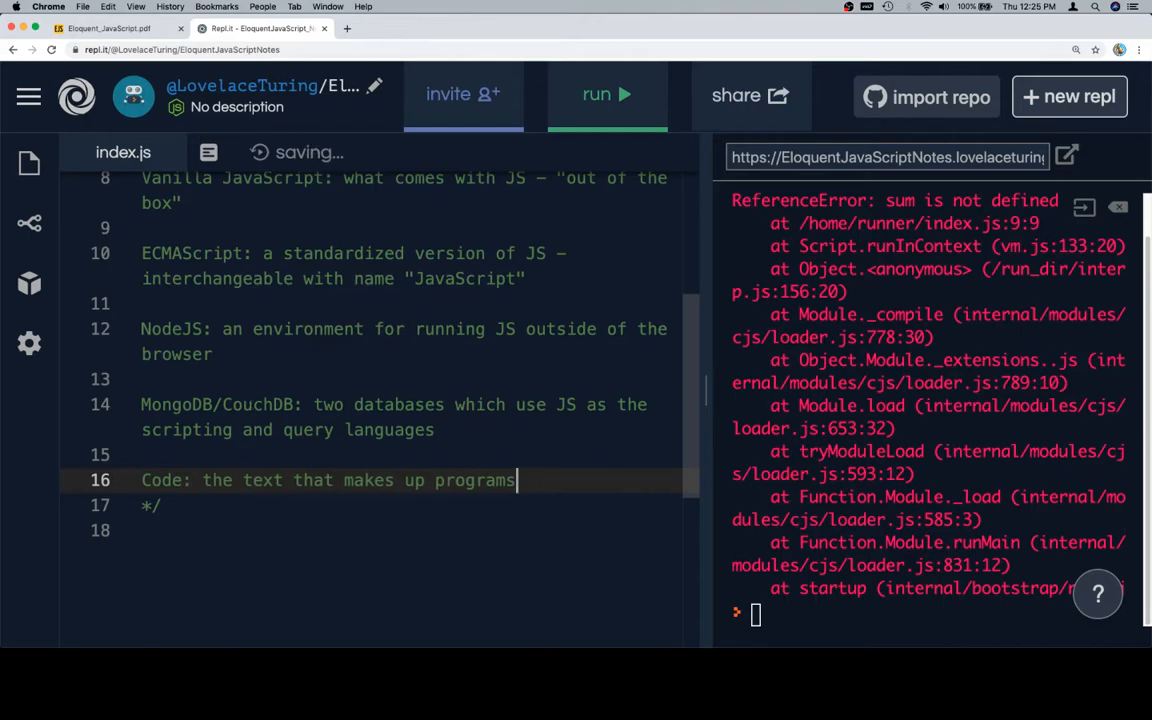
click(108, 28)
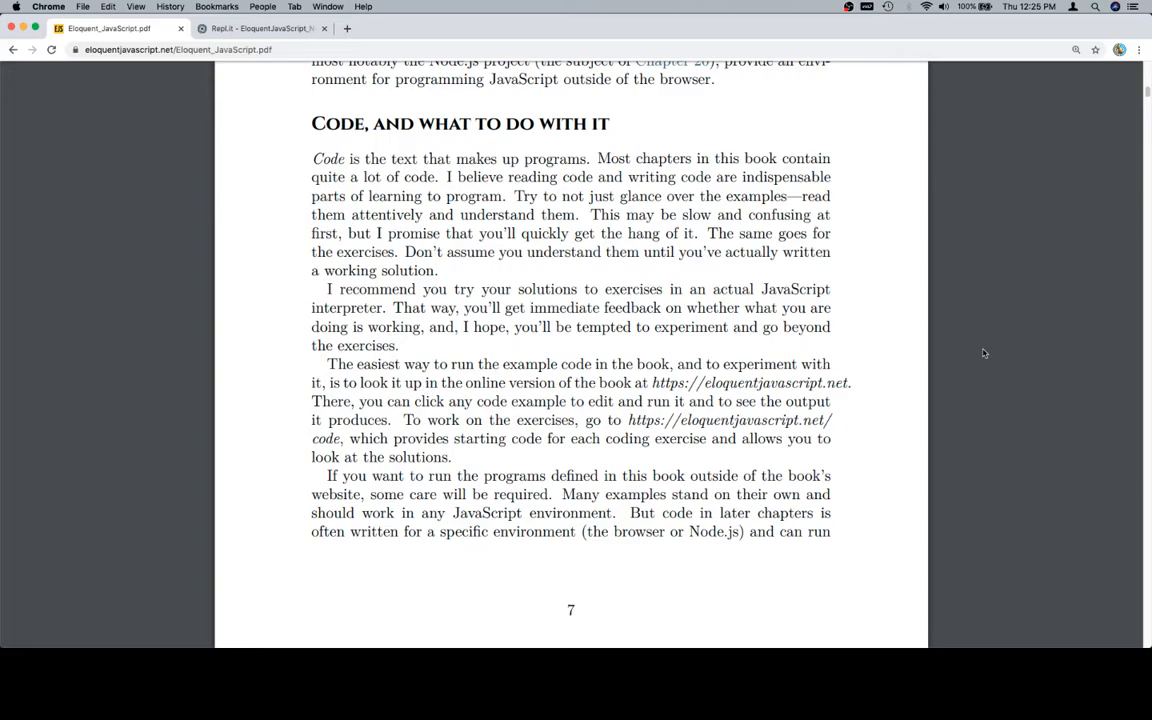
Check the Repl.it notes, then open eloquentjavascript.net from the PDF link in a new tab.
click(262, 28)
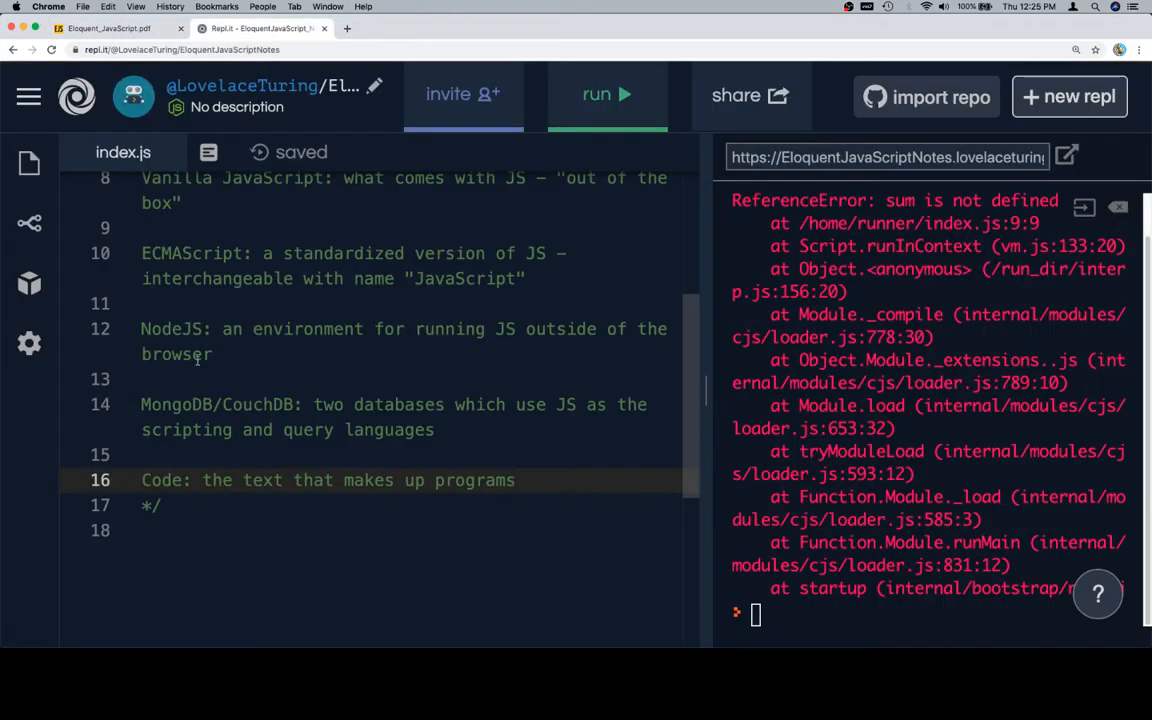
click(108, 28)
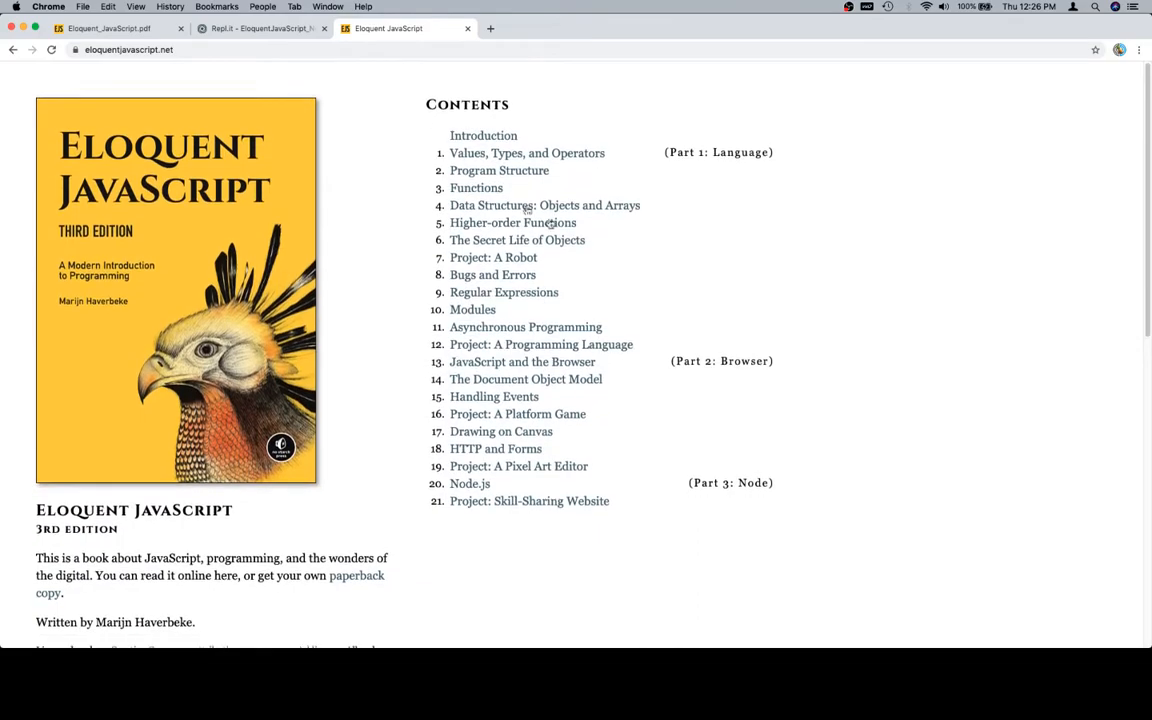
Open the 'Values, Types, and Operators' chapter online and skim into its numbers section.
click(528, 152)
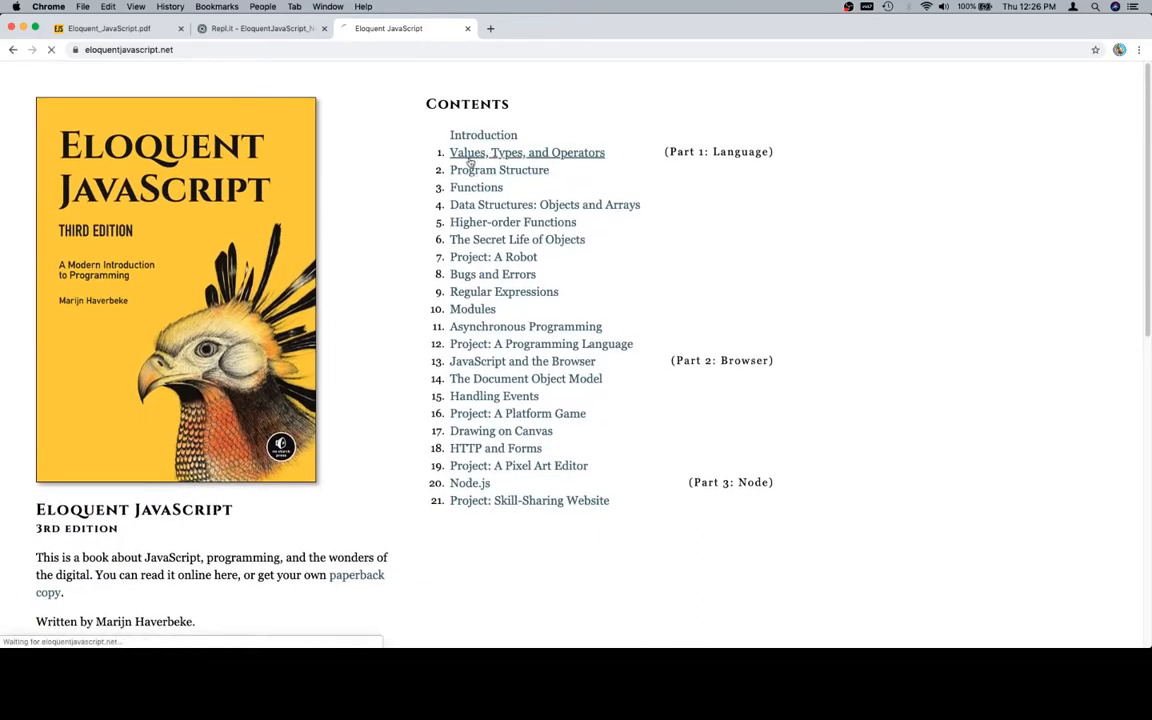
click(528, 152)
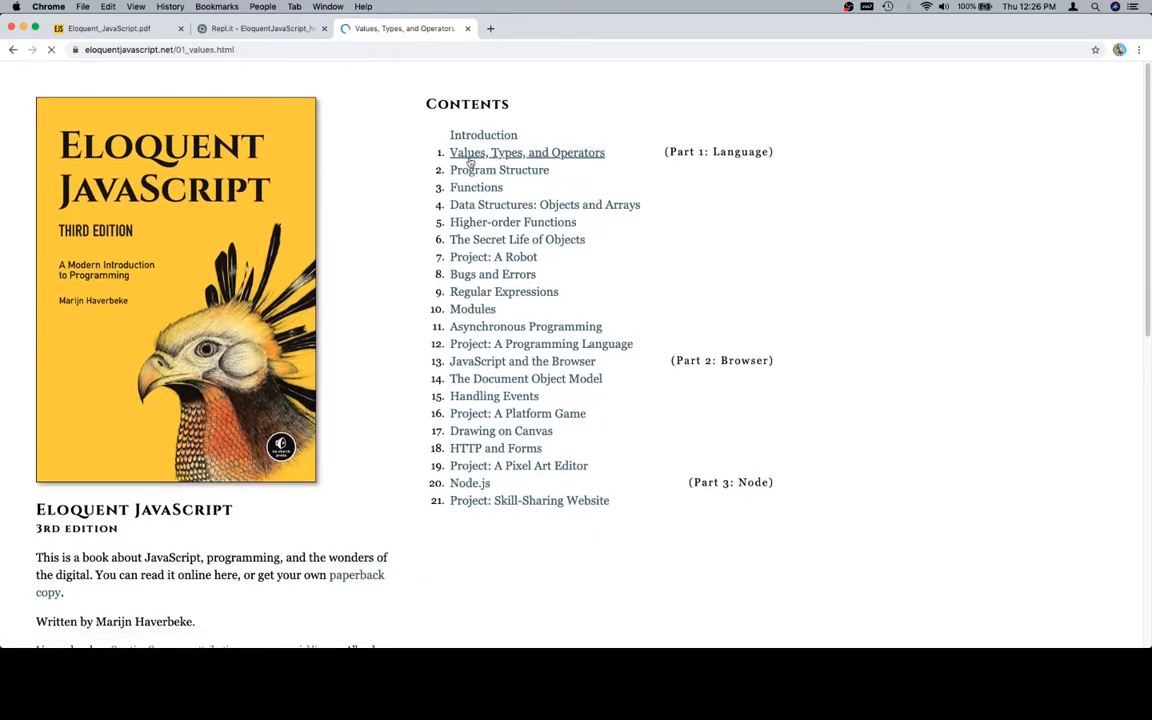
click(528, 152)
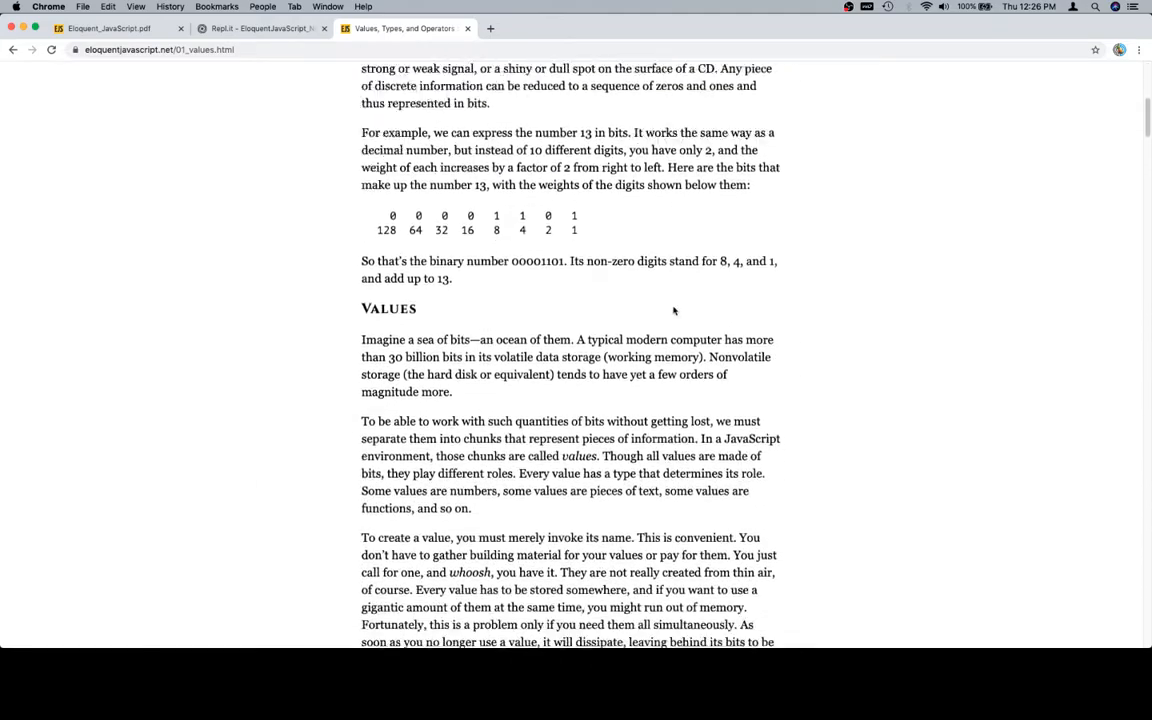
scroll(down, 3)
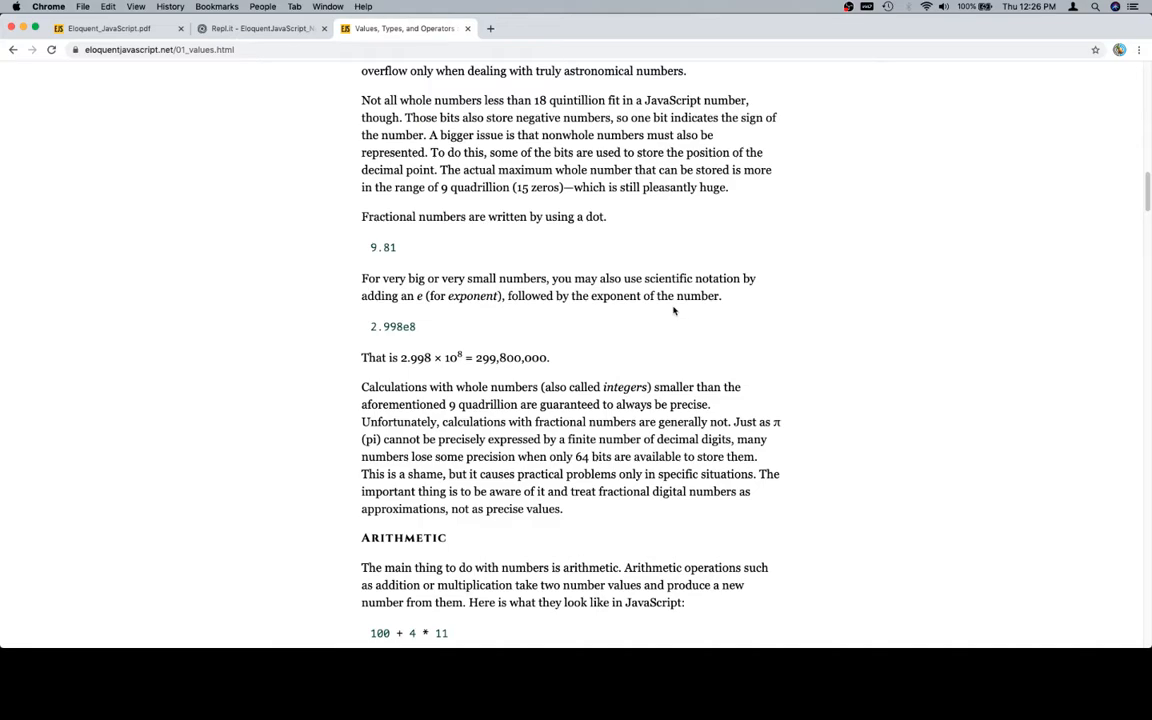
scroll(up, 3)
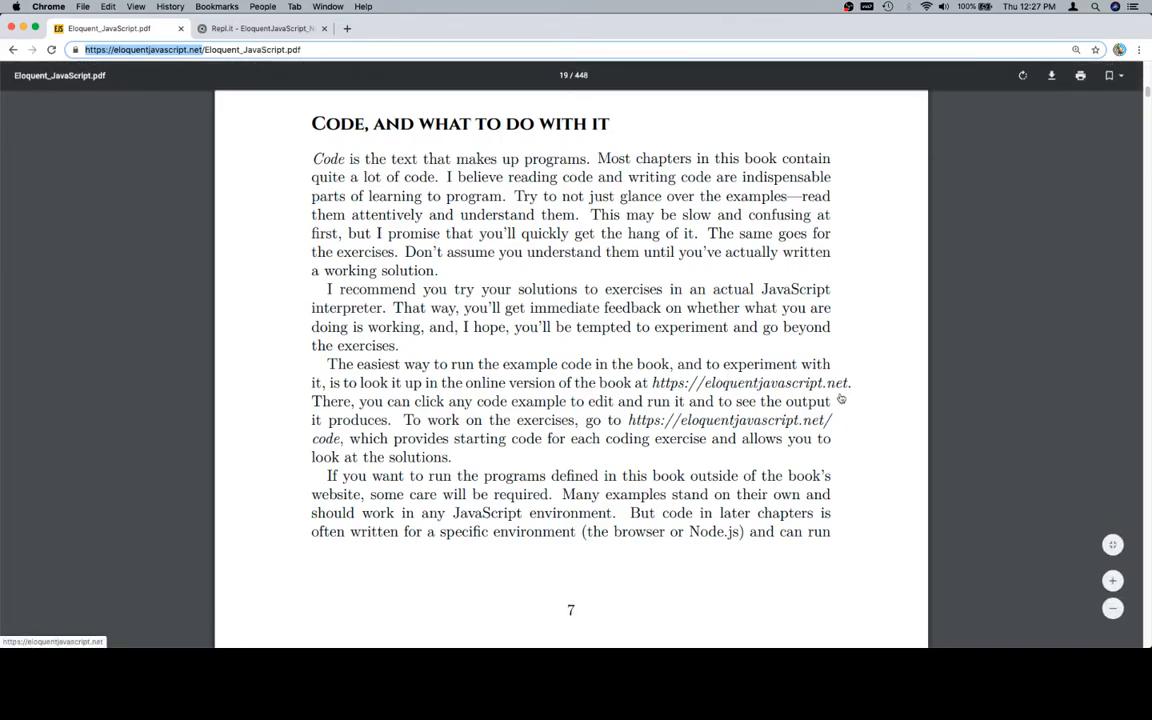
mouse_move(912, 404)
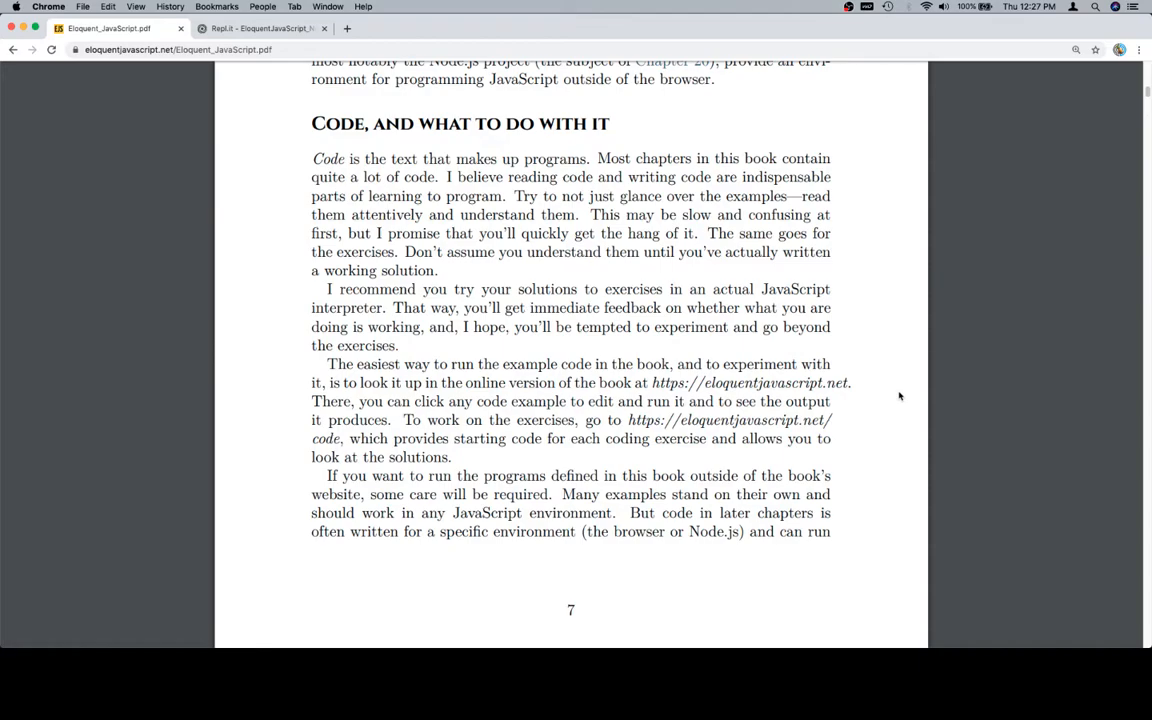
Scroll the PDF past page 7 to the 'Overview of this book' section.
scroll(down, 3)
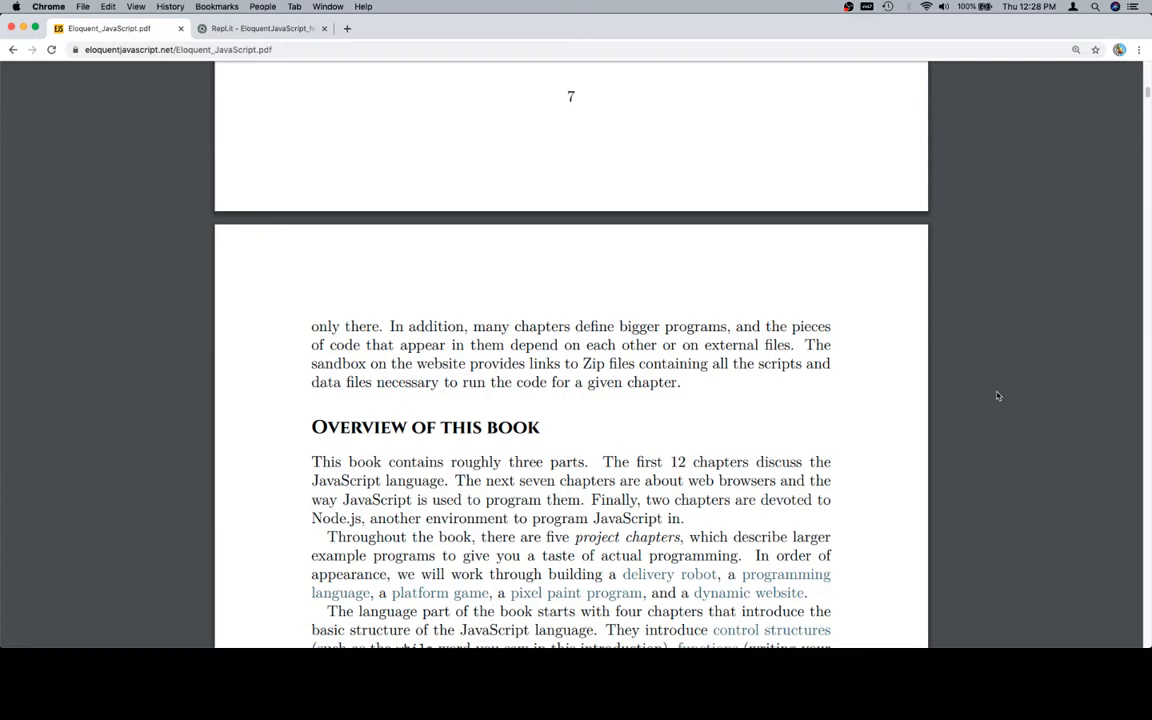
mouse_move(964, 620)
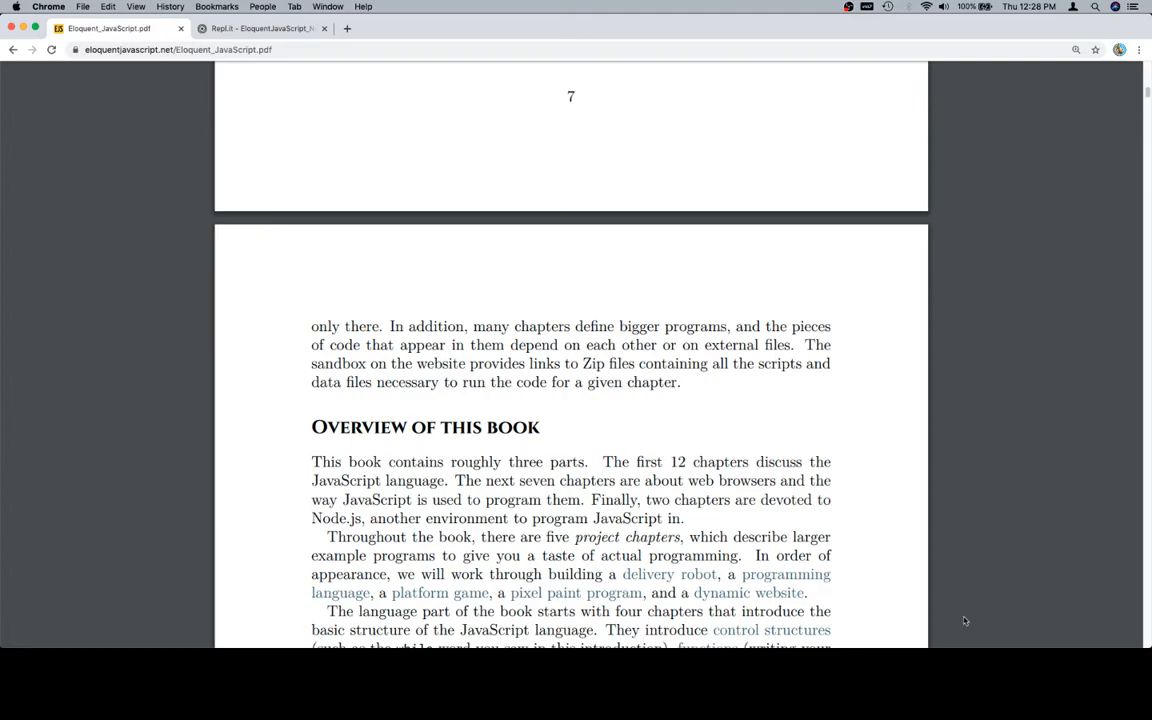